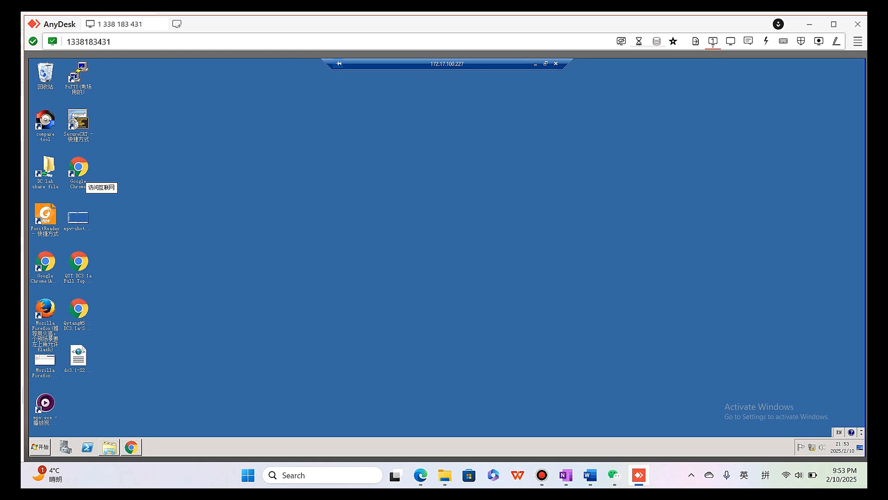
Launch Google Chrome on the remote desktop for the UCS address 10.1.1.240
click(78, 169)
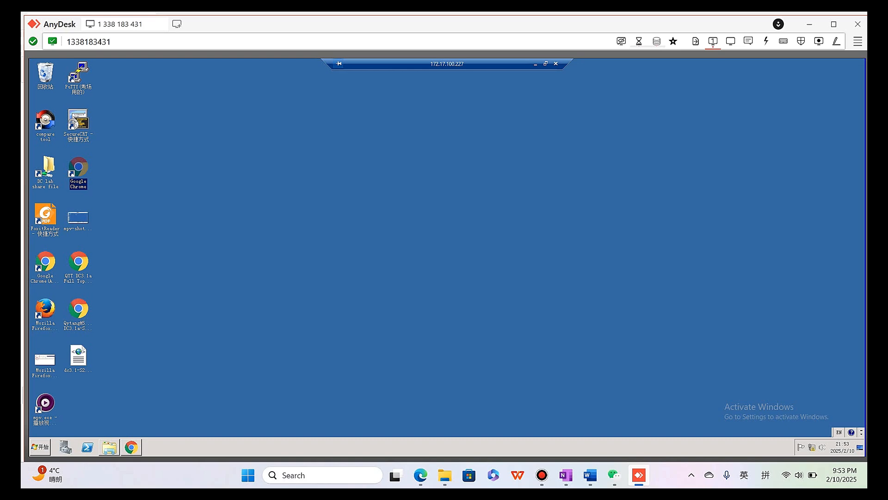
click(45, 313)
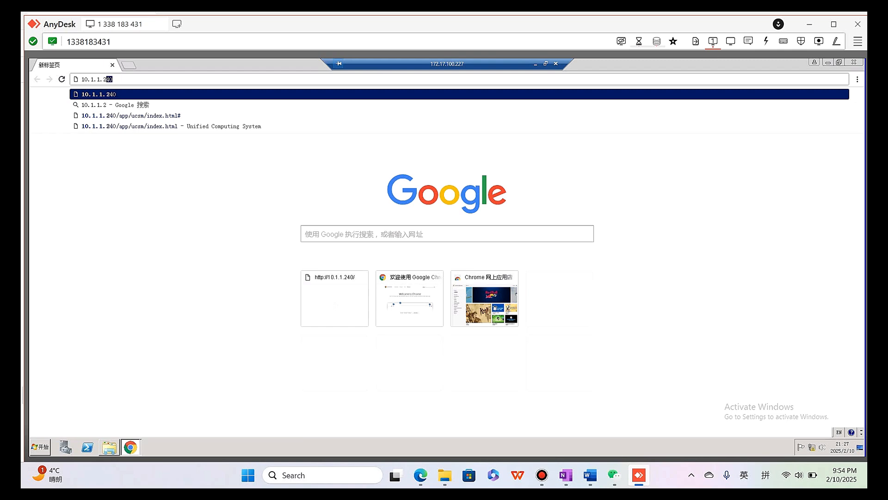
Reach 10.1.1.240, launch the UCS Manager web interface and log in as admin
key(Backspace)
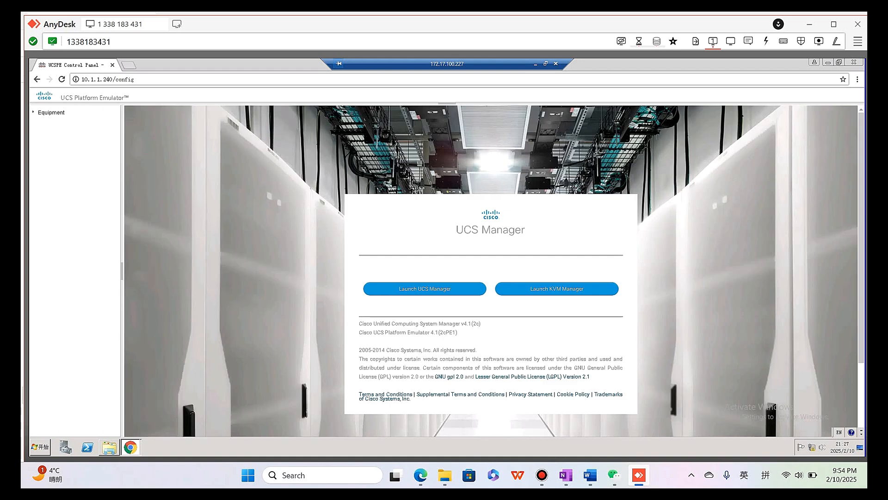
click(107, 78)
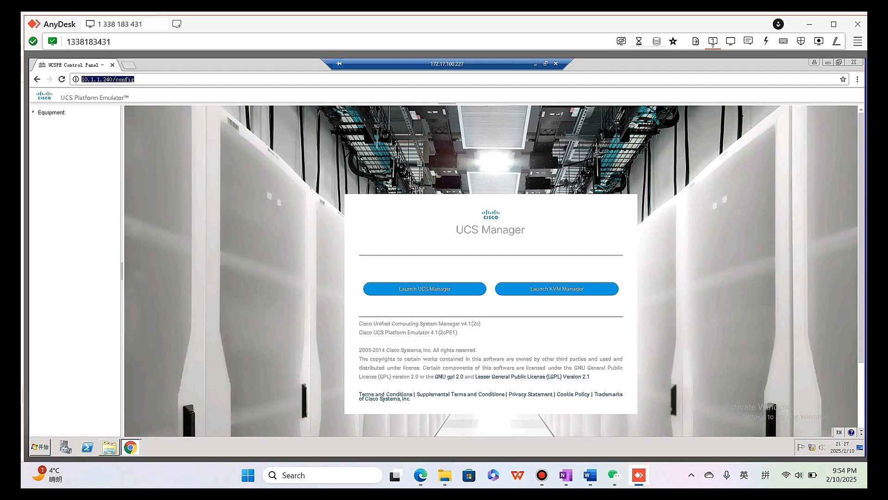
click(425, 288)
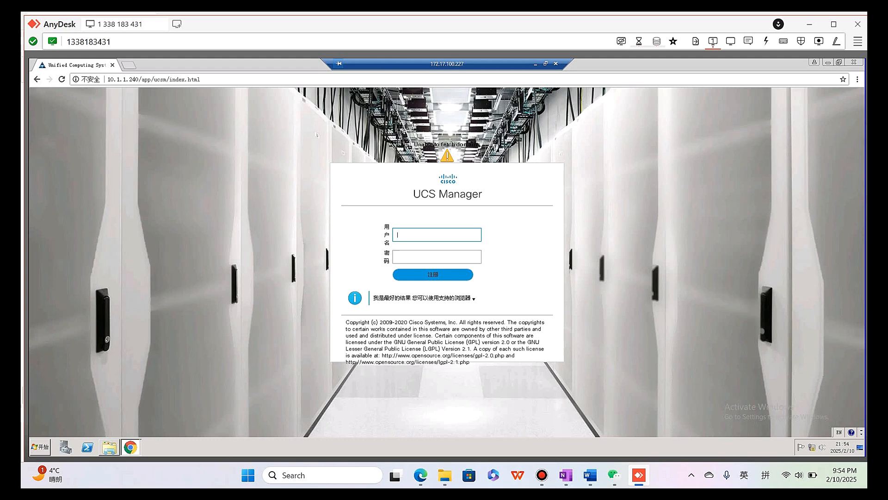
text(admin)
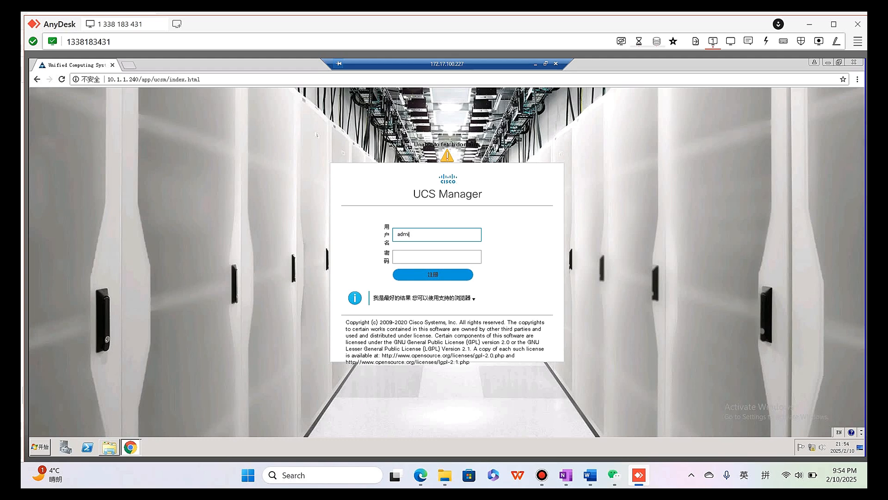
click(435, 257)
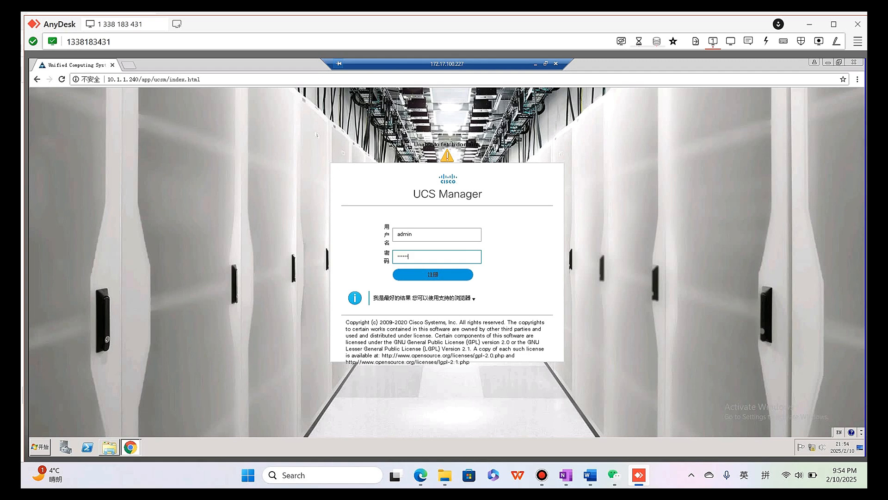
click(433, 274)
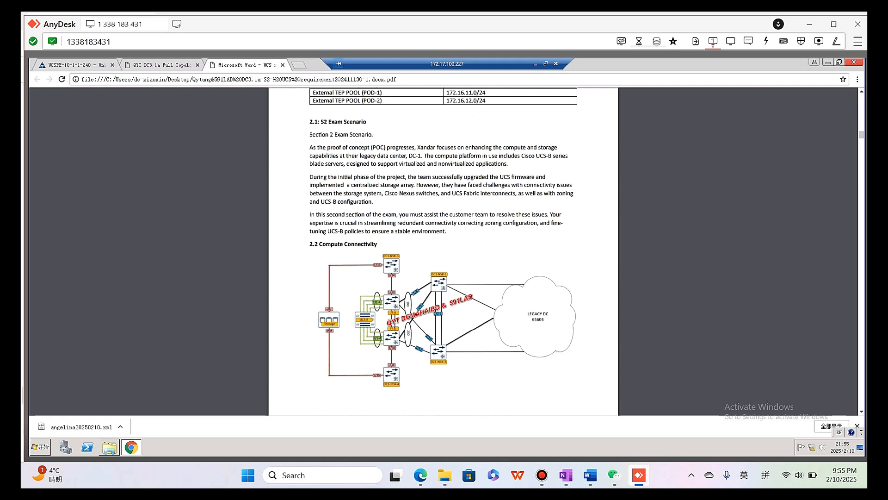
Leave the UCS Manager session and relaunch it from the emulator control panel
click(77, 65)
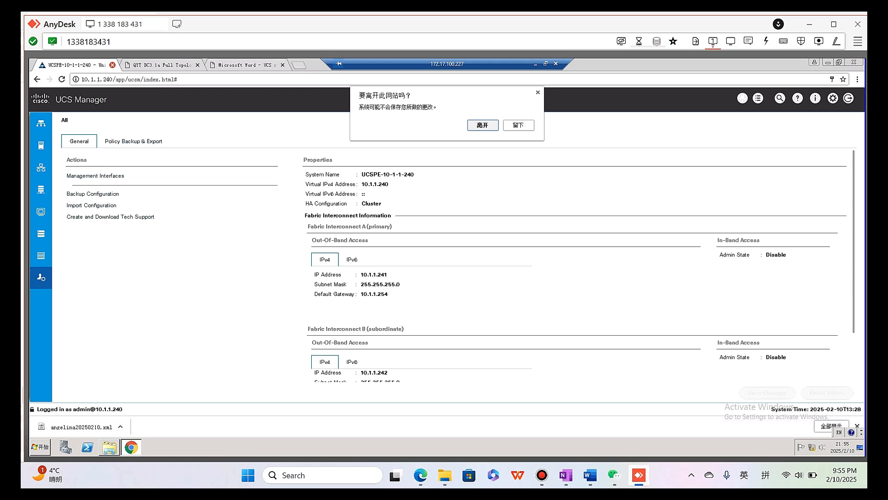
click(482, 124)
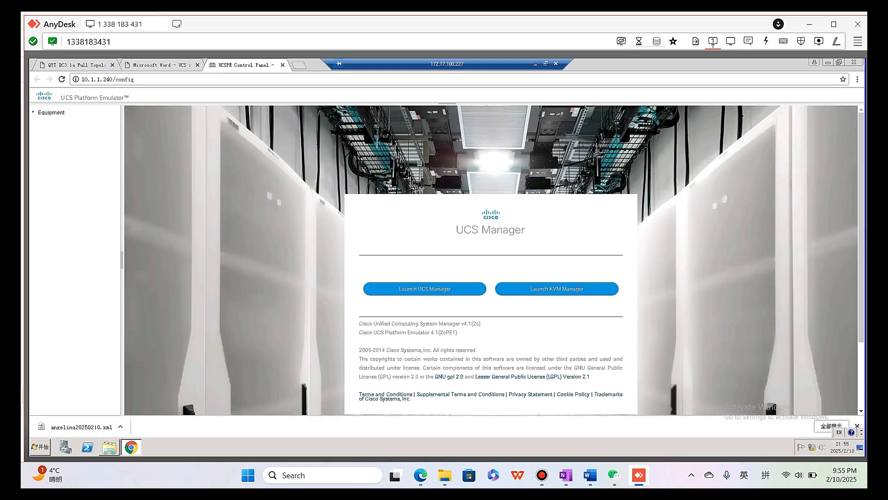
click(423, 288)
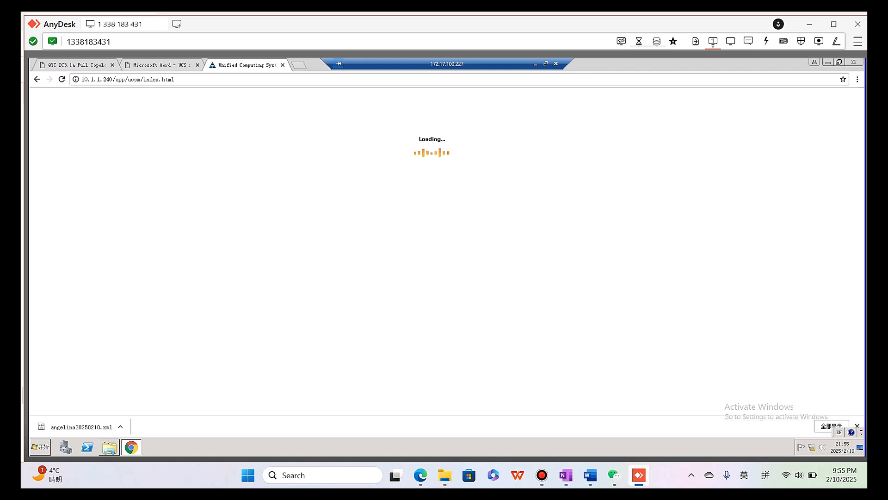
Log in as admin again and show the Servers section with its service profiles
text(admin)
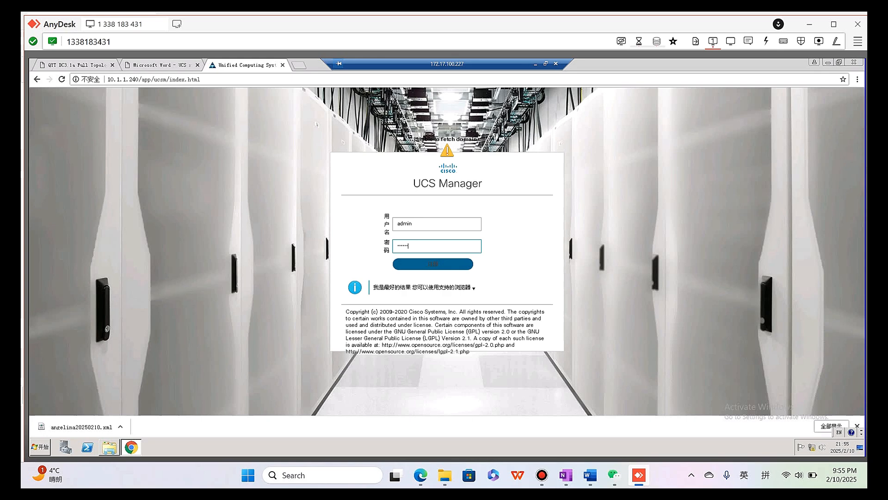
text(1)
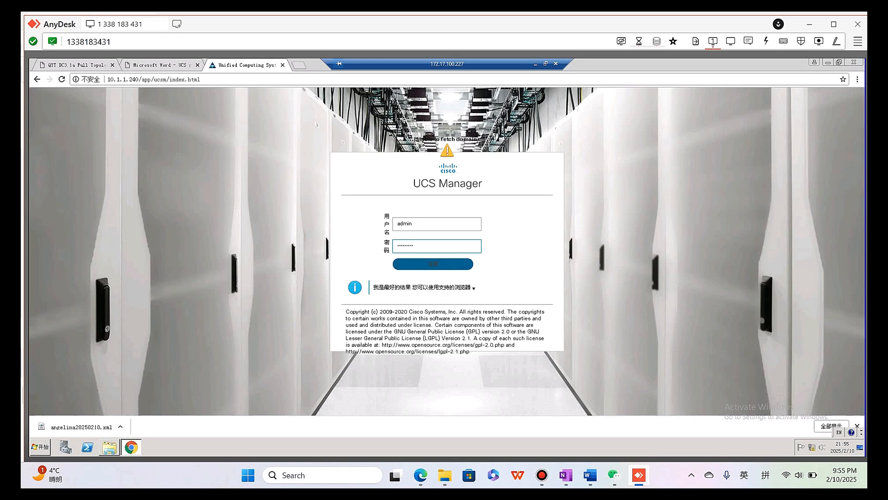
click(432, 264)
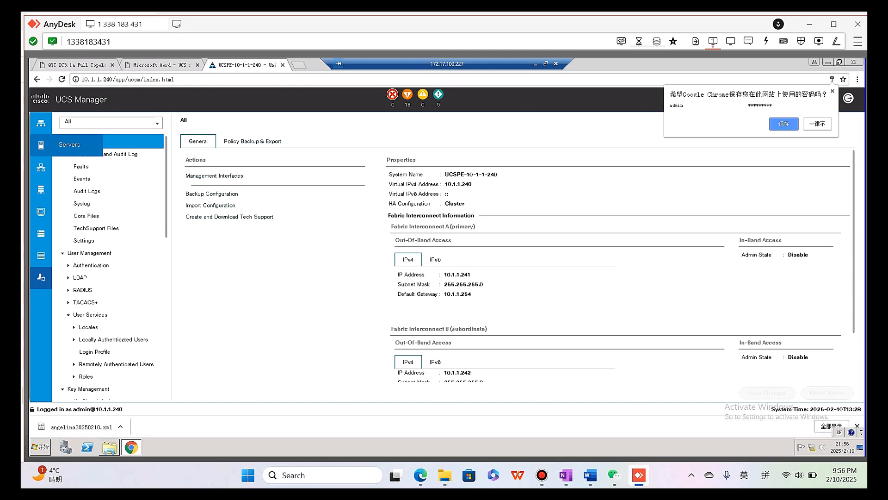
click(817, 123)
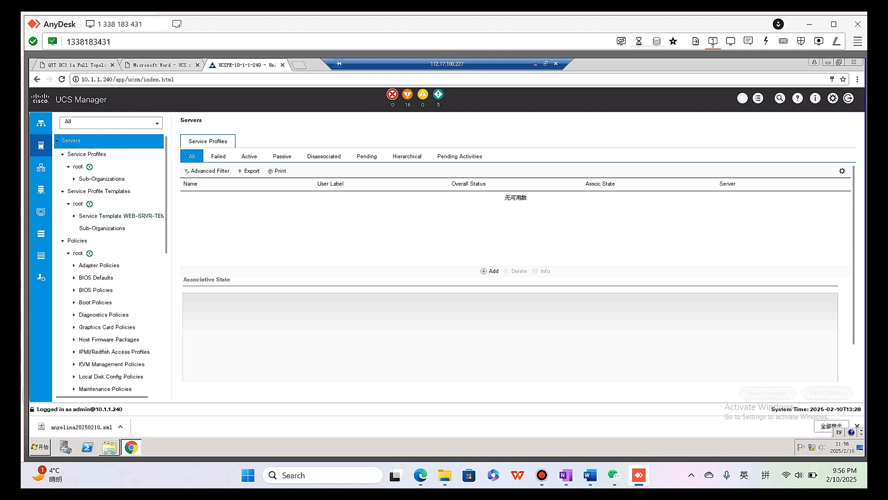
Delete the WEB-SRVR-TEMP service profile template and acknowledge the deletion
click(120, 215)
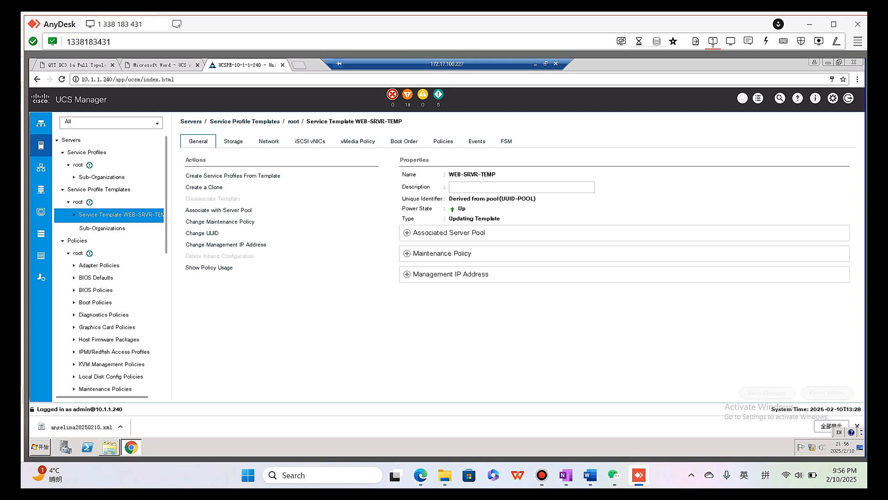
right_click(119, 215)
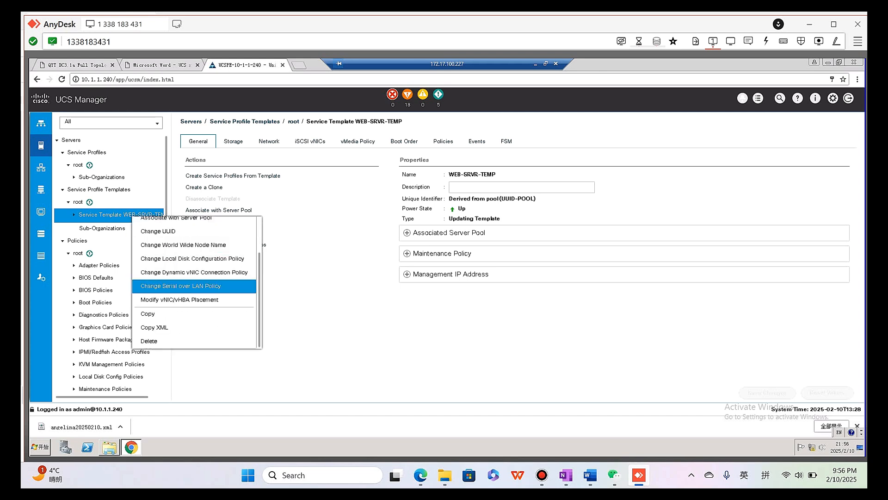
click(149, 340)
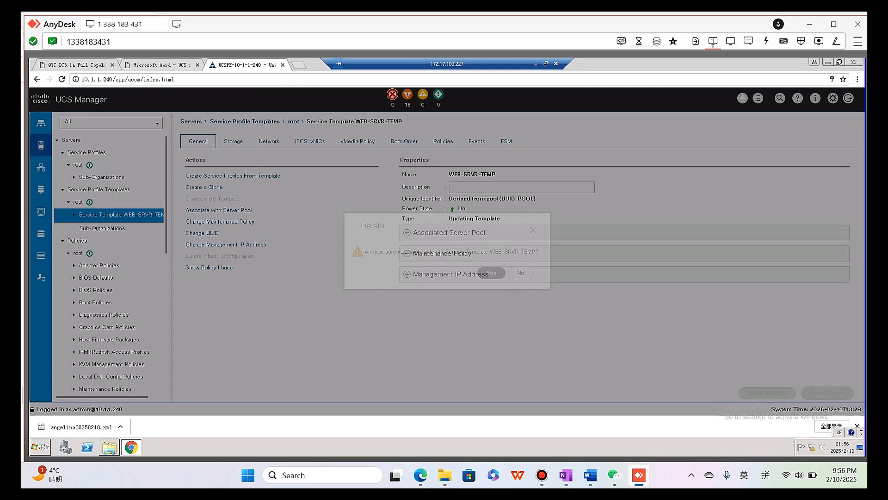
click(505, 272)
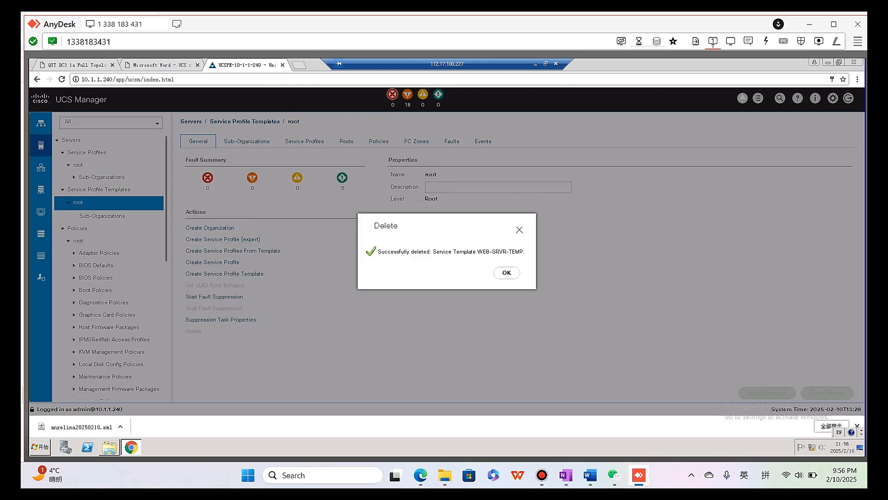
click(506, 272)
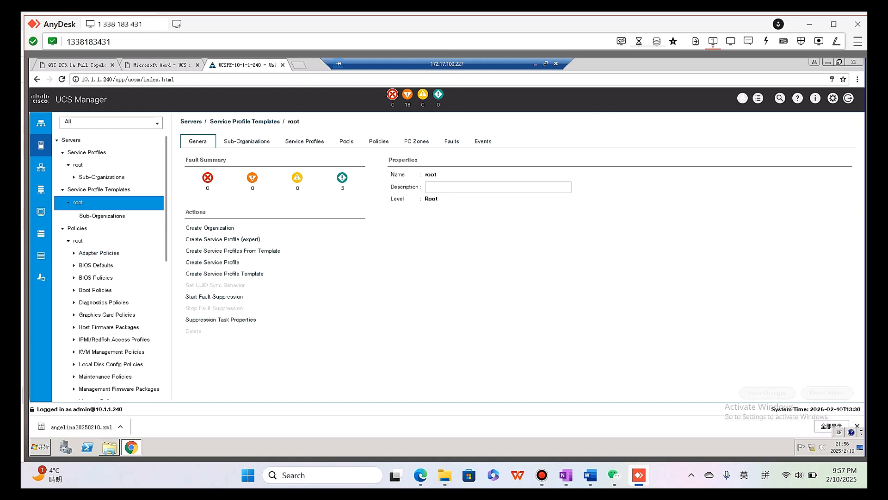
mouse_move(40, 276)
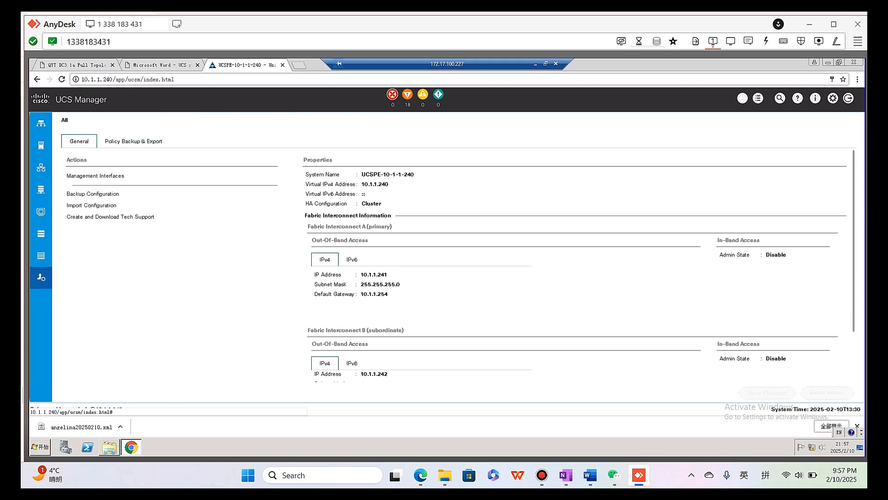
In Import Configuration, delete the completed importer operation
click(91, 205)
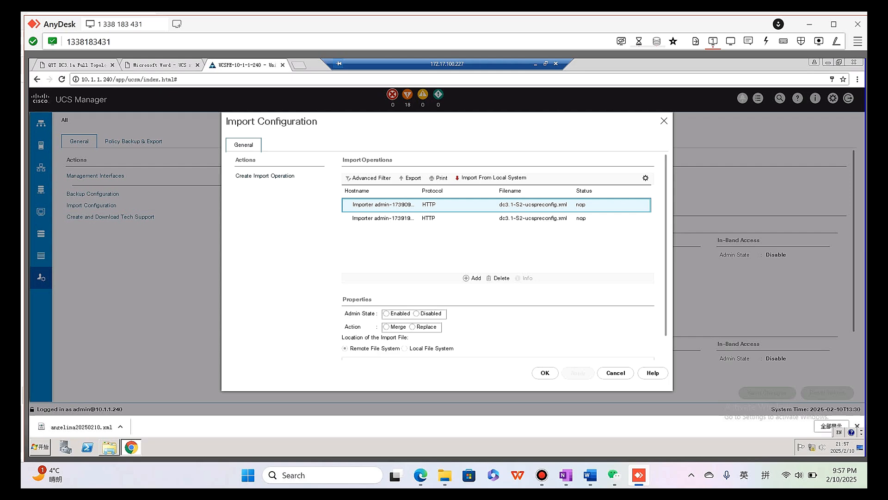
click(409, 333)
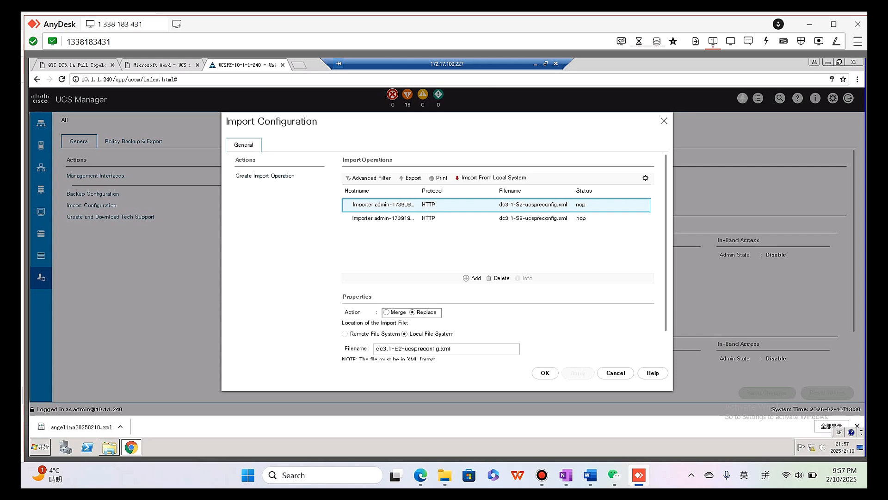
click(501, 278)
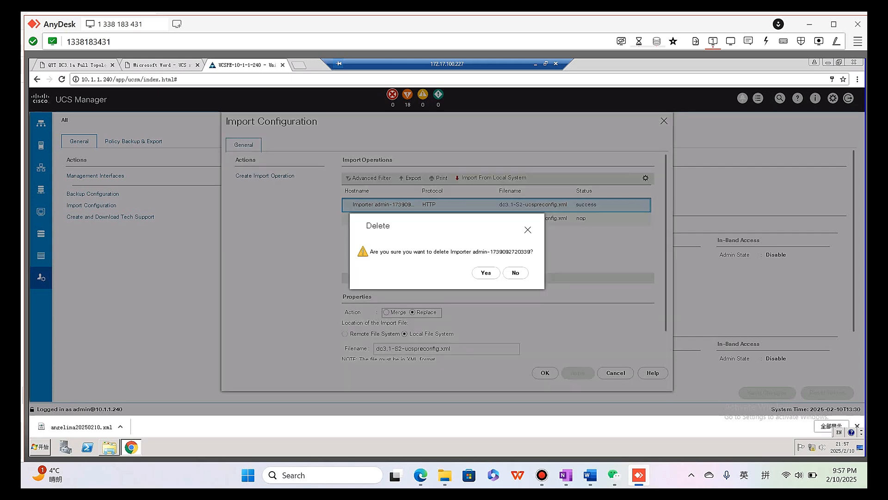
click(484, 272)
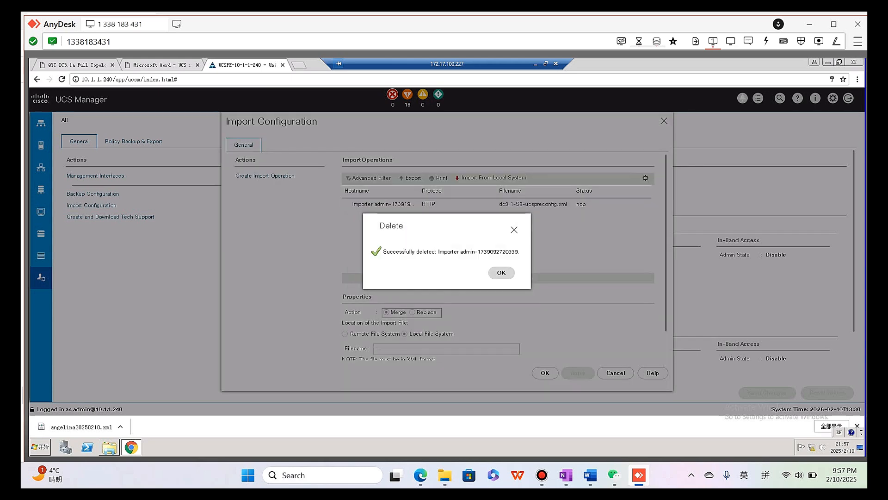
Delete the remaining old import operation and dismiss the success message
click(500, 272)
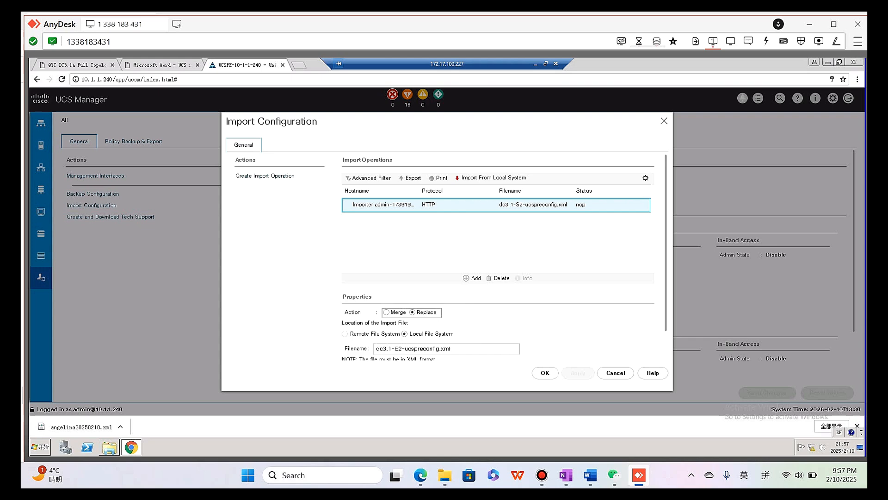
click(500, 277)
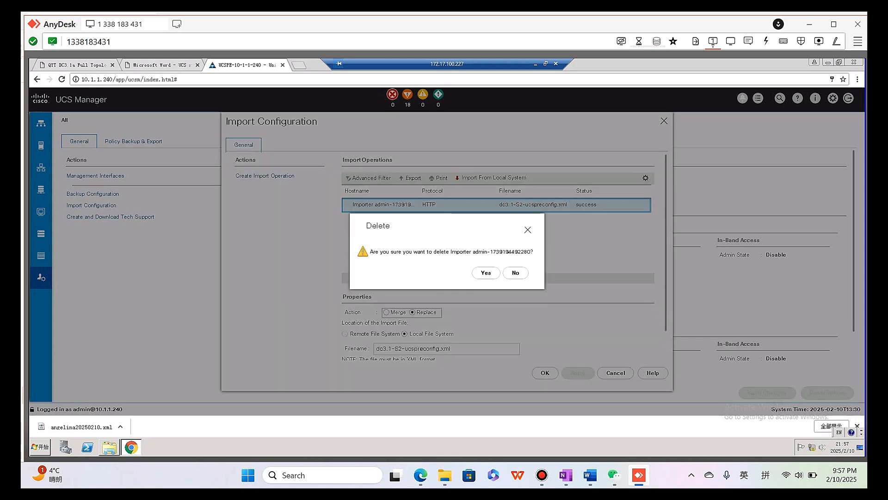
click(485, 272)
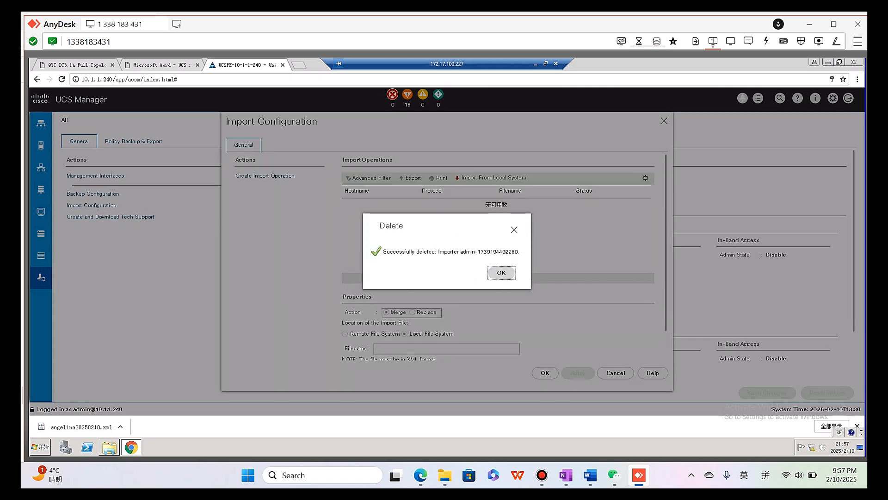
click(501, 272)
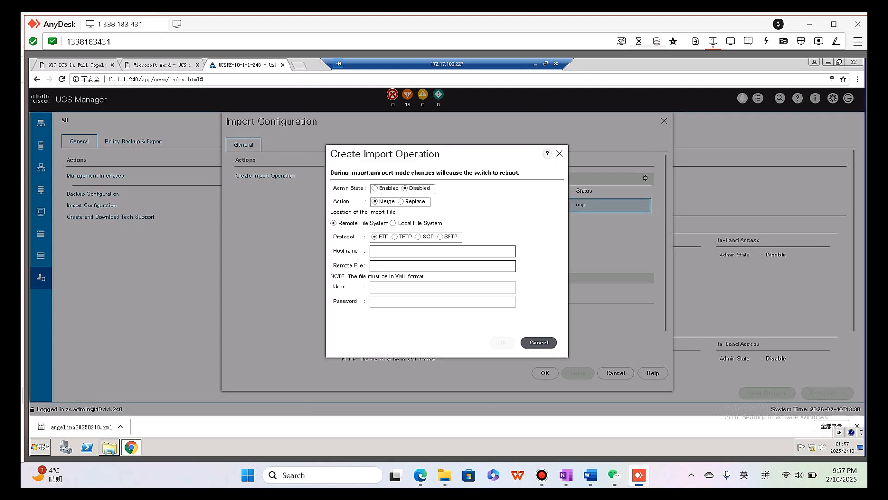
Create an enabled Replace import from local file dc3.1-S2-ucspreconfig.xml
click(442, 266)
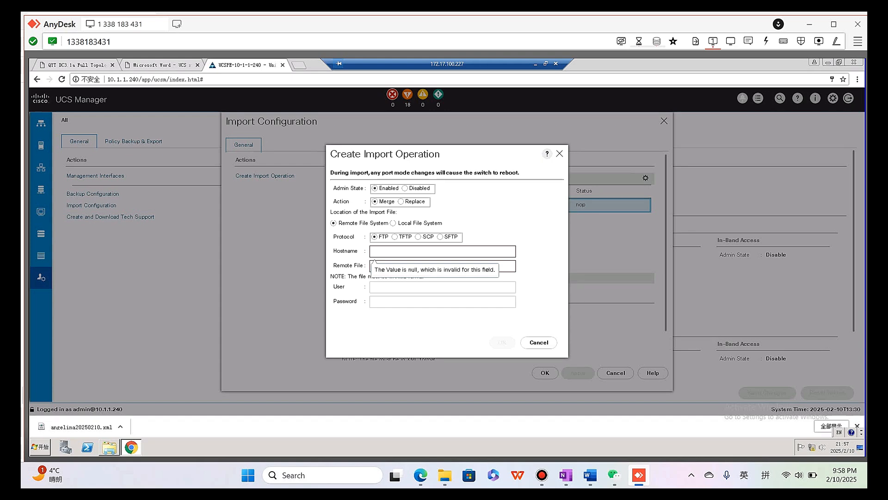
click(402, 201)
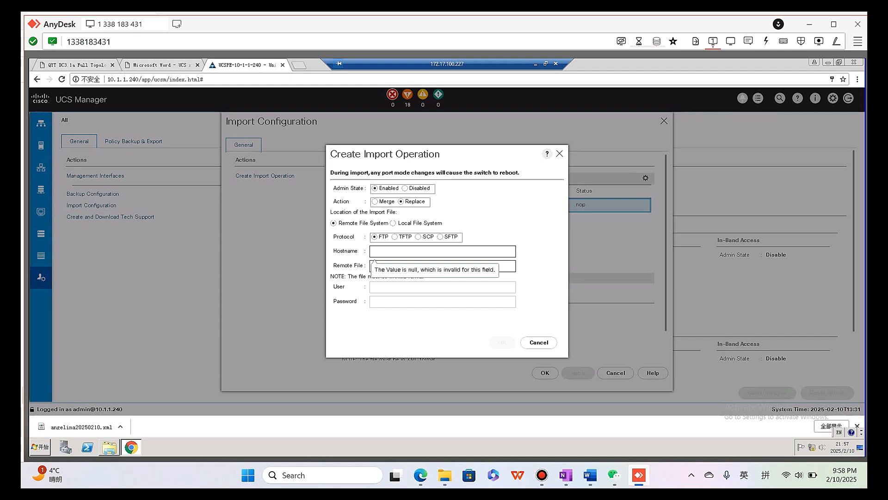
click(394, 223)
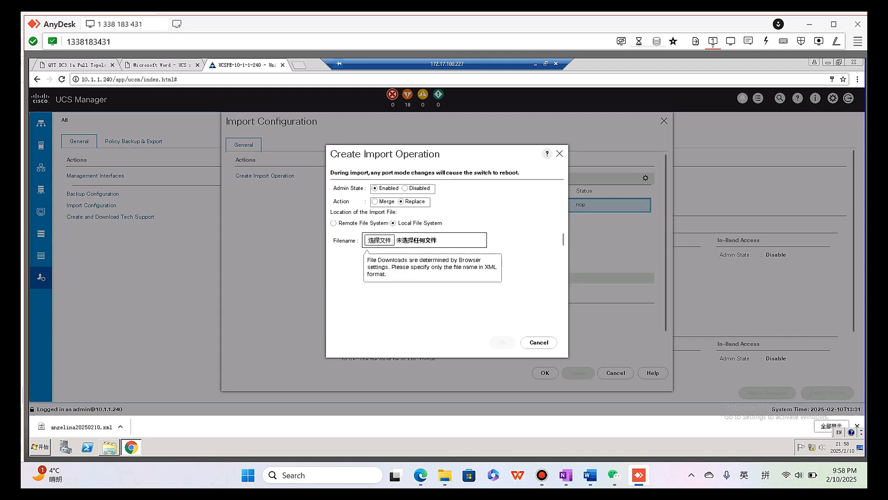
click(378, 239)
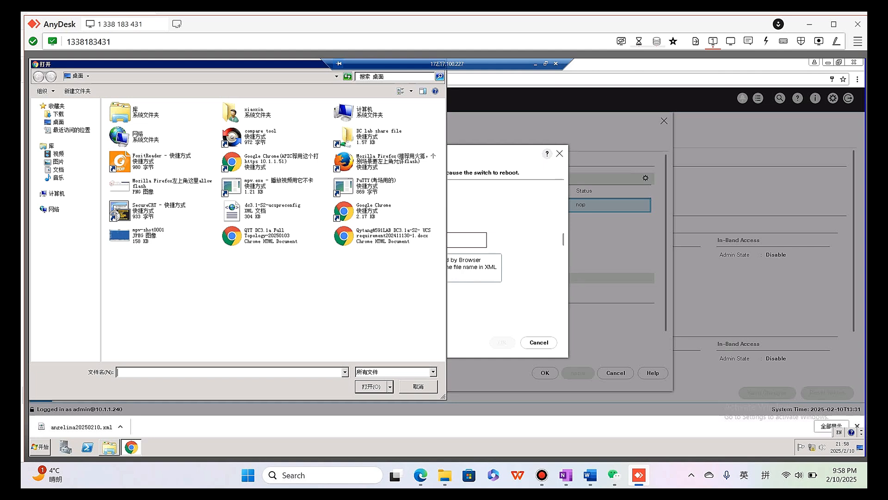
click(274, 210)
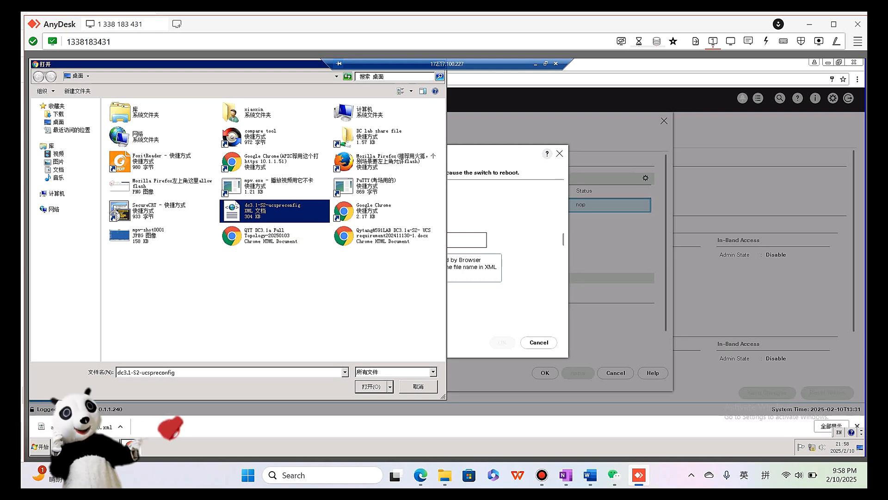
click(370, 386)
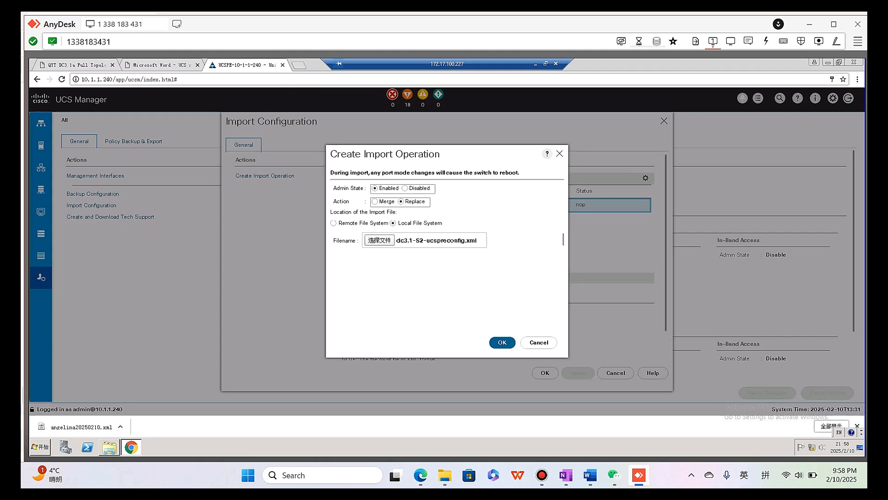
click(501, 342)
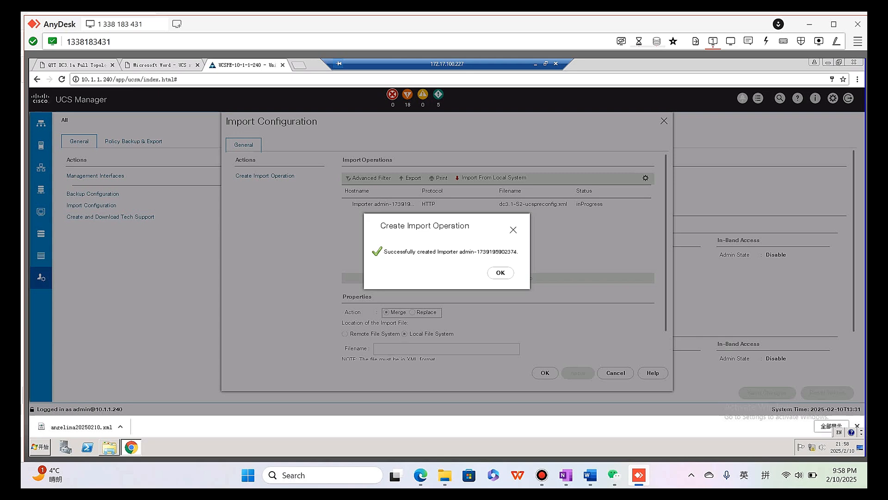
Watch the import's FSM details, then reopen Import Configuration to check its status
click(499, 272)
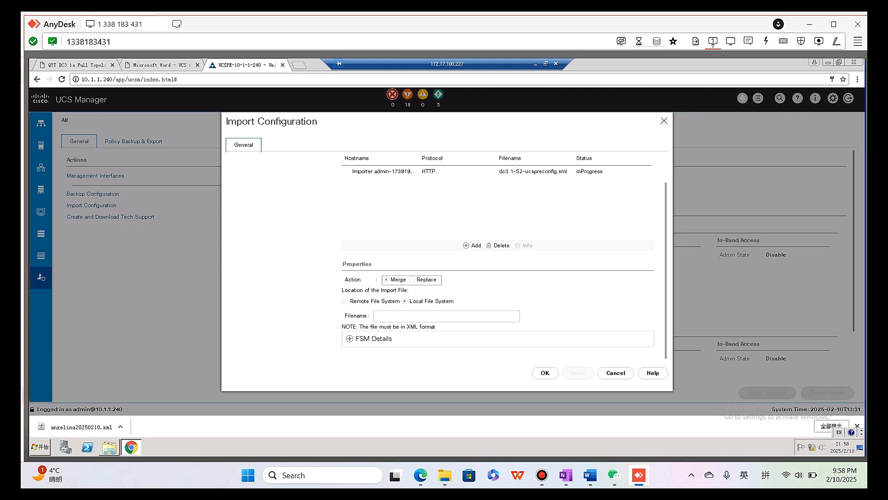
click(348, 338)
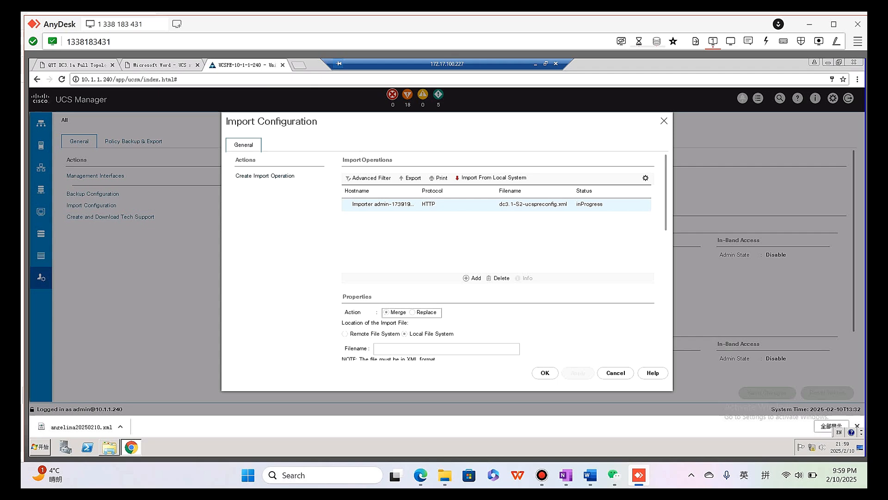
mouse_move(590, 204)
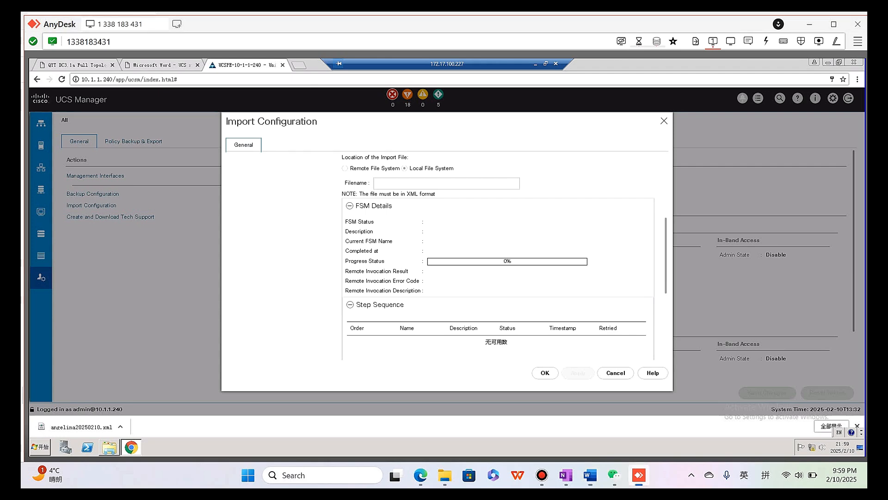
click(614, 373)
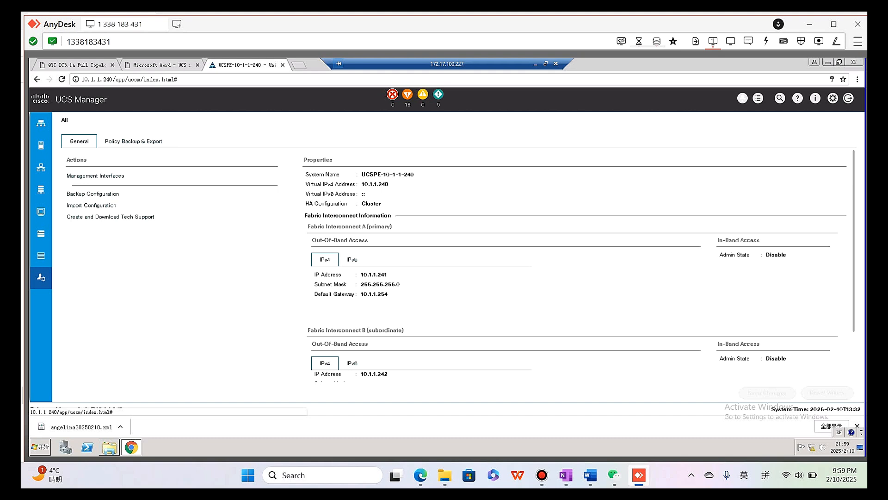
click(92, 206)
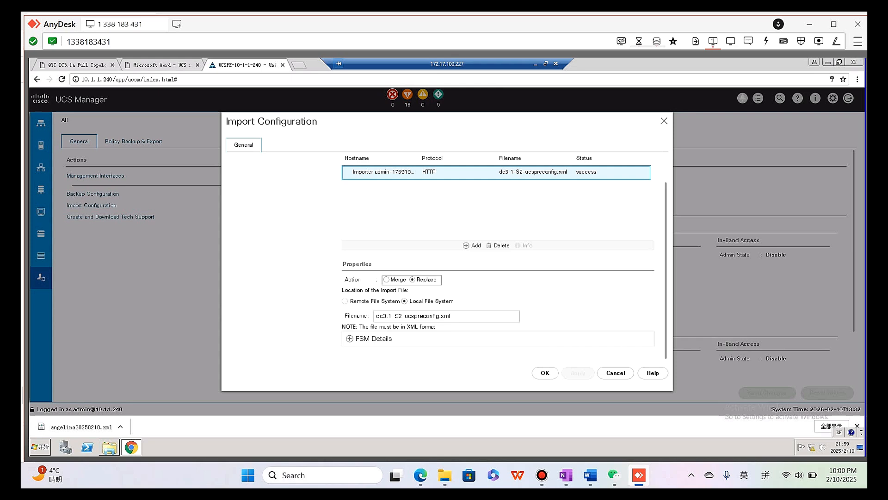
Confirm the FSM shows Success at 100% and close the Import Configuration window
click(346, 338)
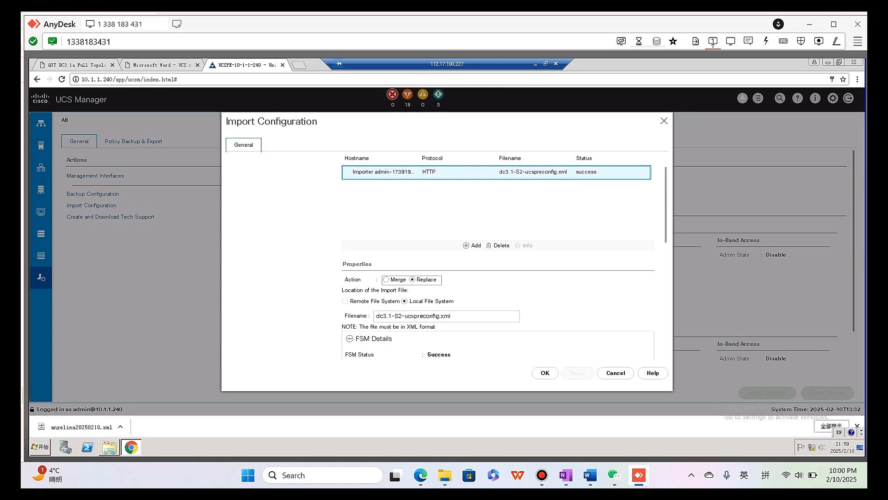
scroll(down, 3)
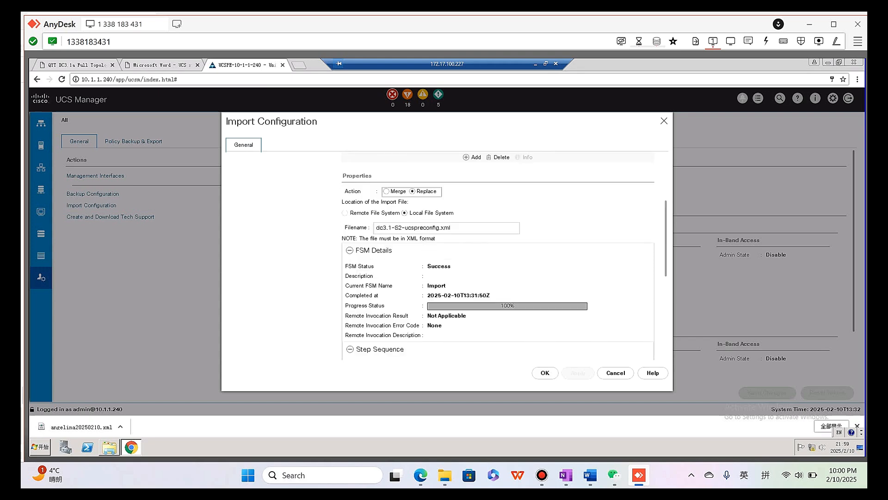
click(544, 372)
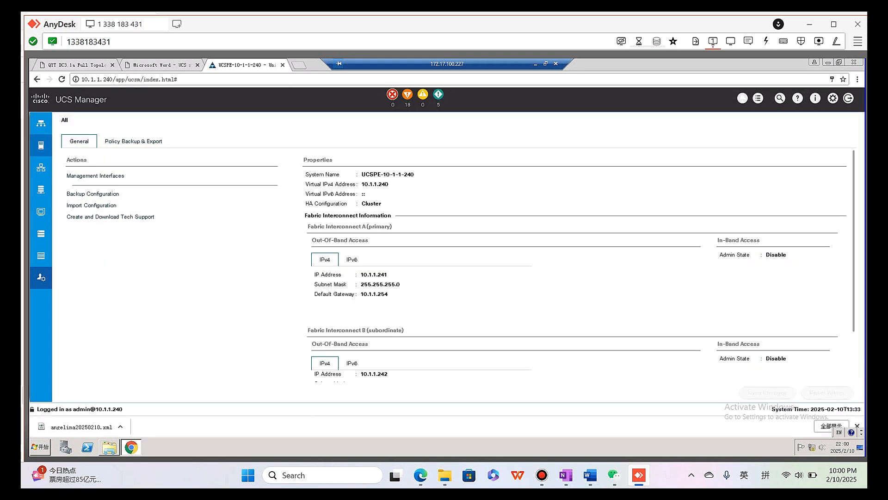
click(78, 203)
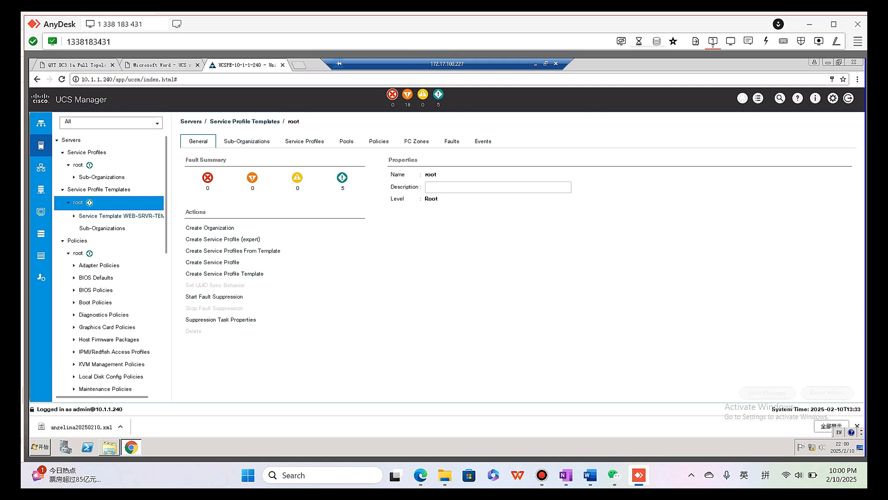
click(121, 216)
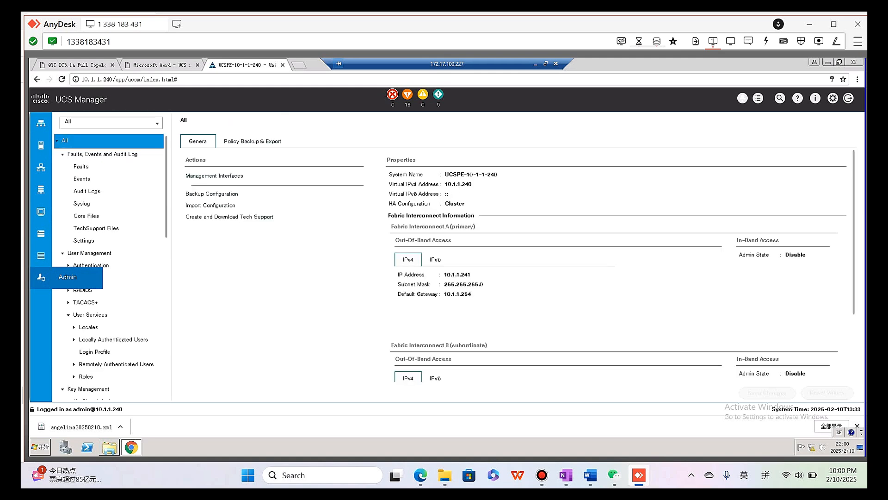
click(39, 277)
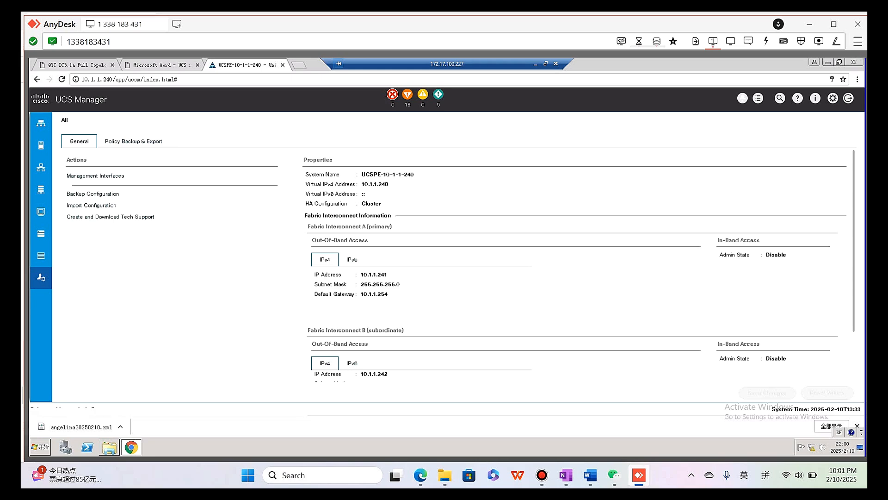
In Backup Configuration, delete the second angelina20250210.xml backup operation
click(93, 194)
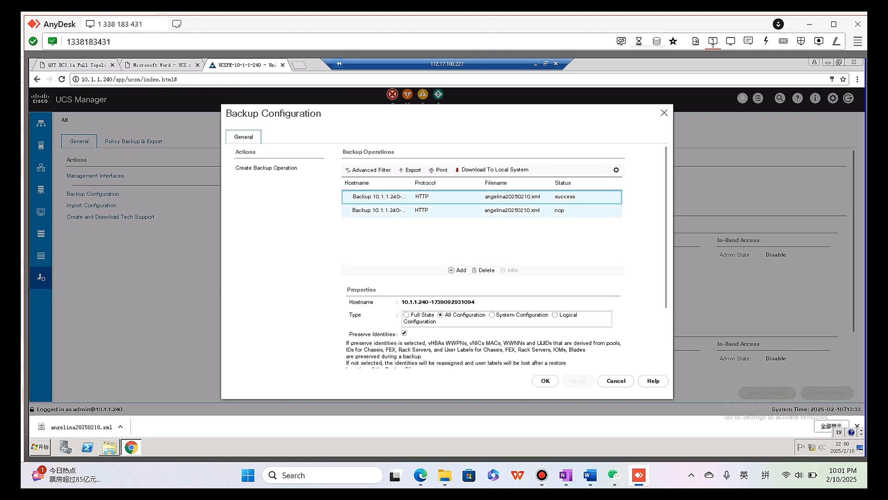
click(481, 210)
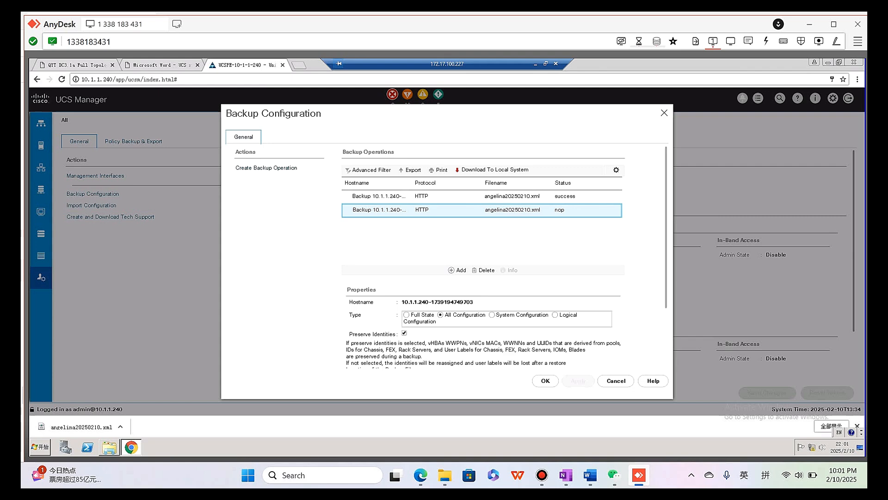
click(484, 269)
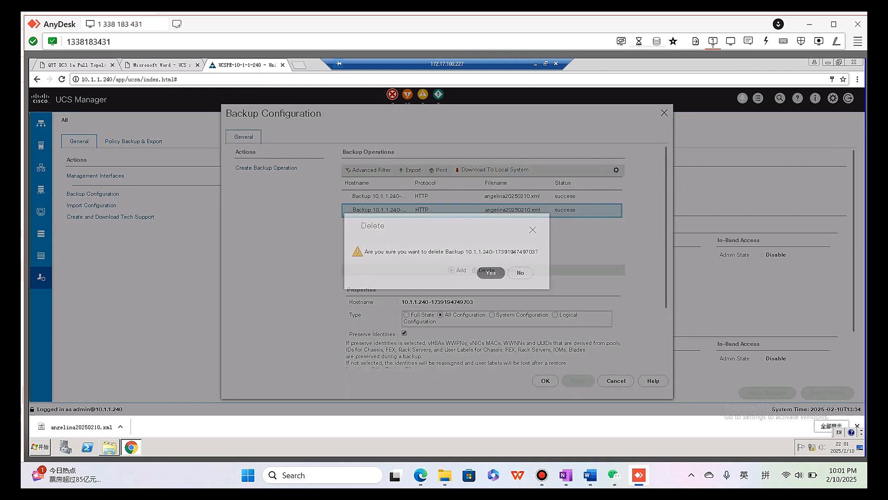
click(489, 272)
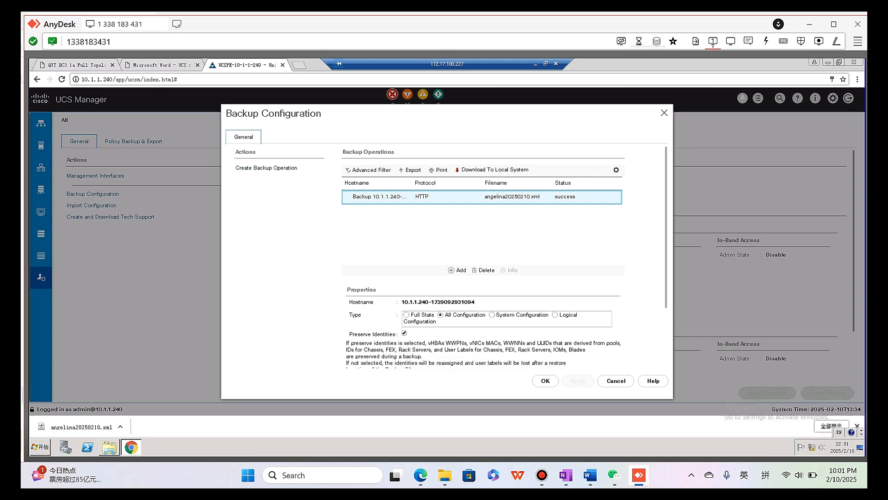
Delete the remaining old backup operation and dismiss the success message
click(484, 269)
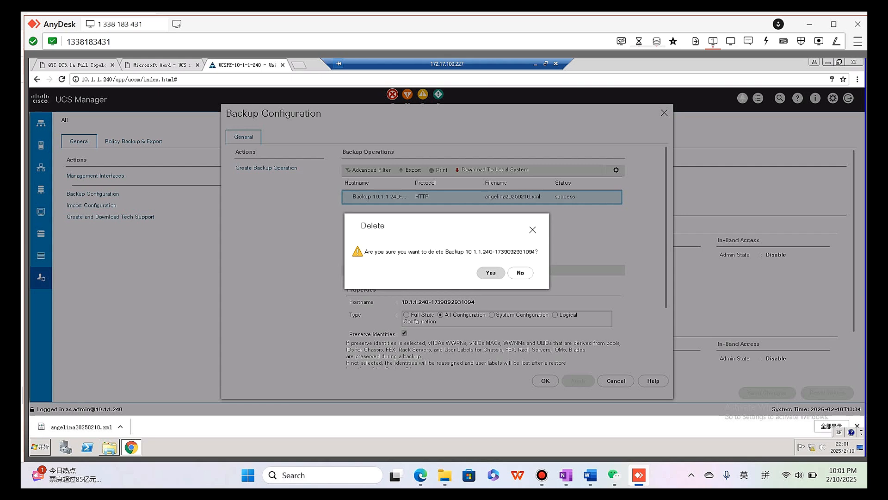
click(490, 272)
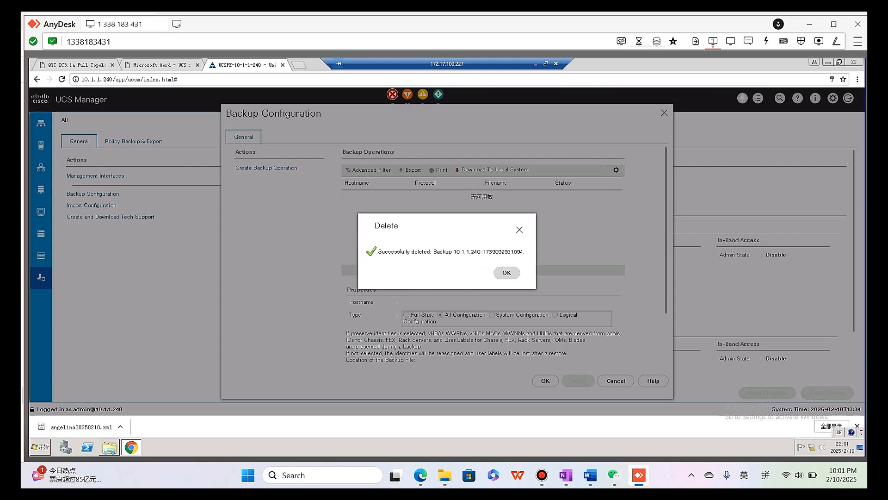
click(505, 272)
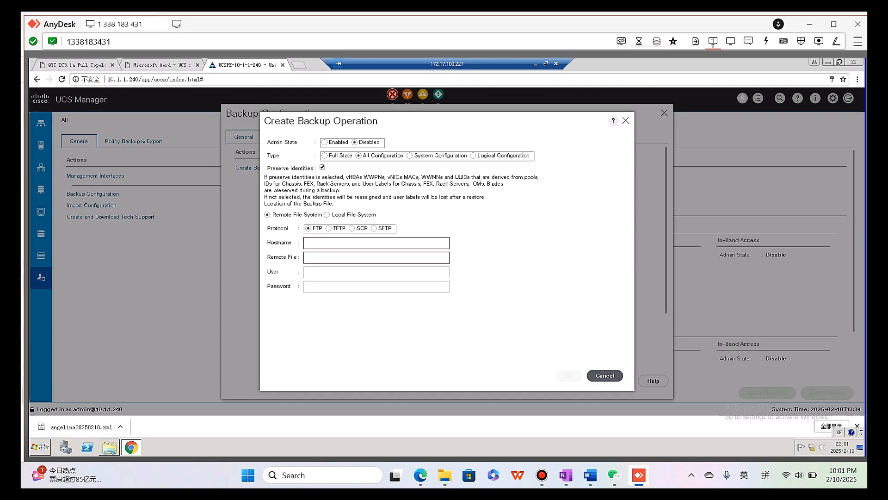
Run an enabled local-file-system backup named angelina20250210.xml and download it
click(323, 143)
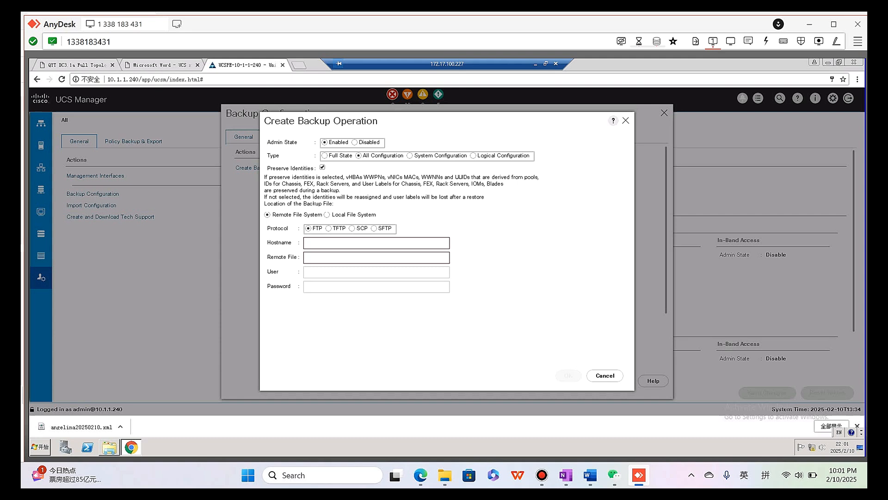
click(328, 213)
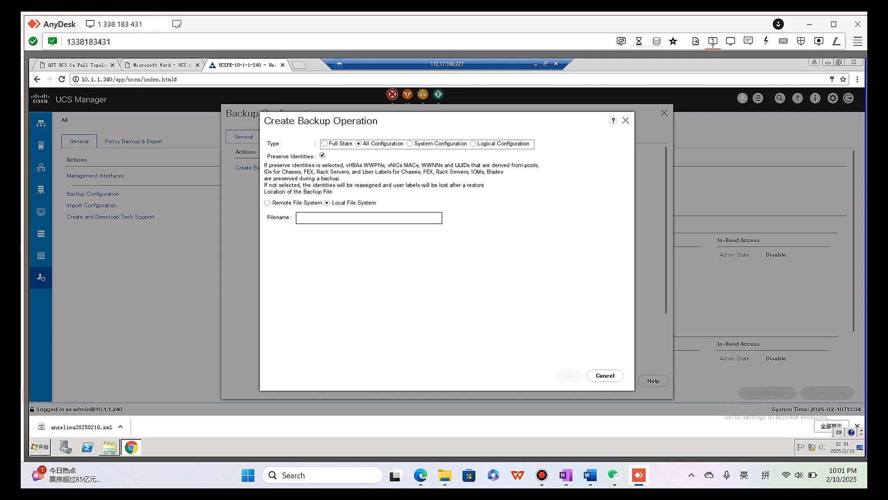
click(370, 217)
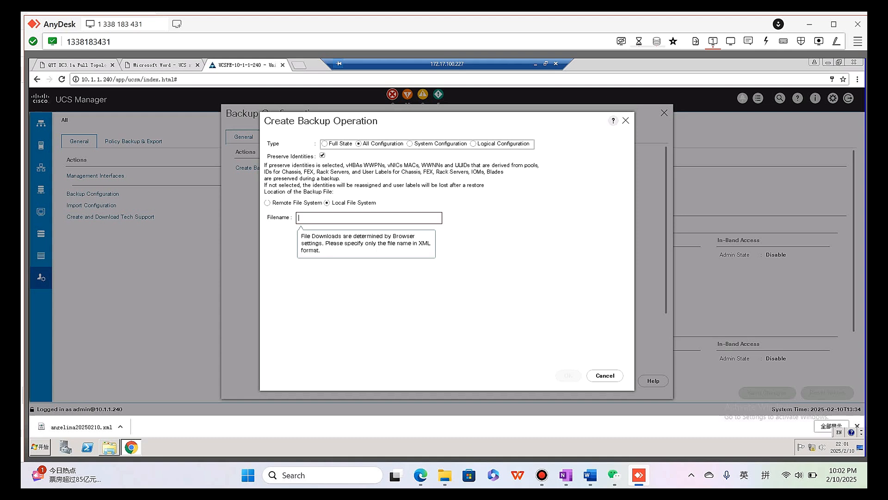
text(a)
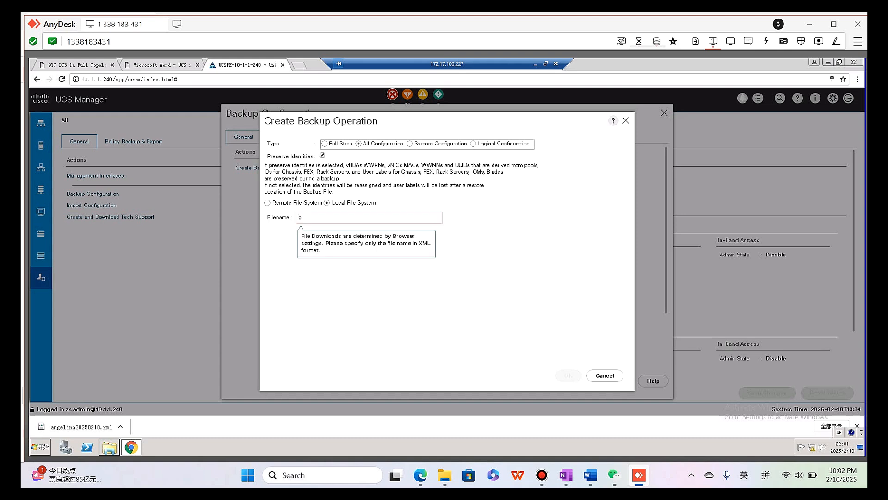
text(ngelina2025)
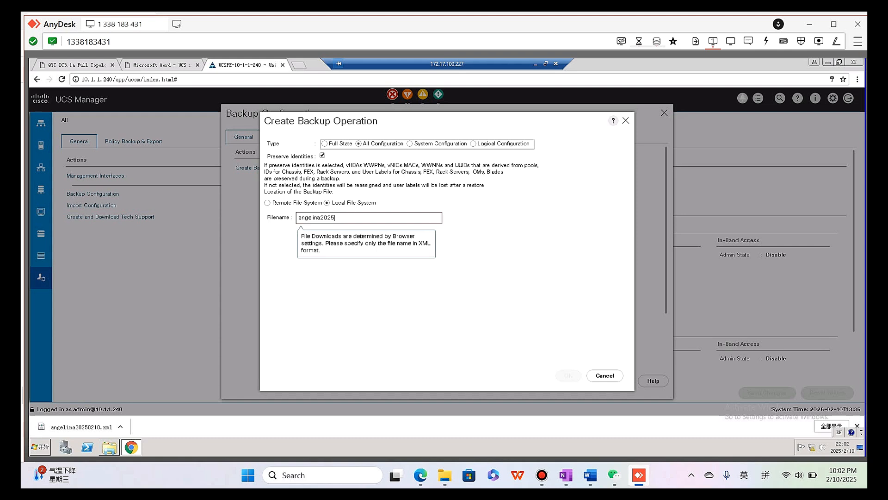
text(0210)
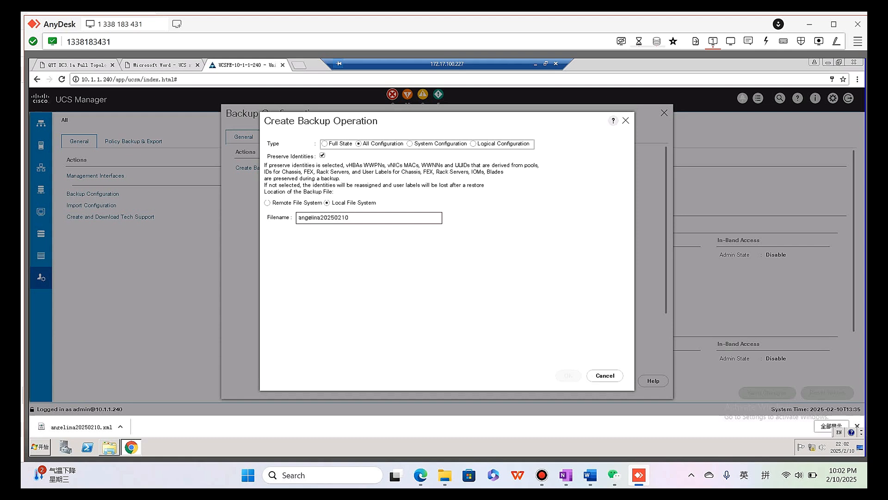
text(.xml)
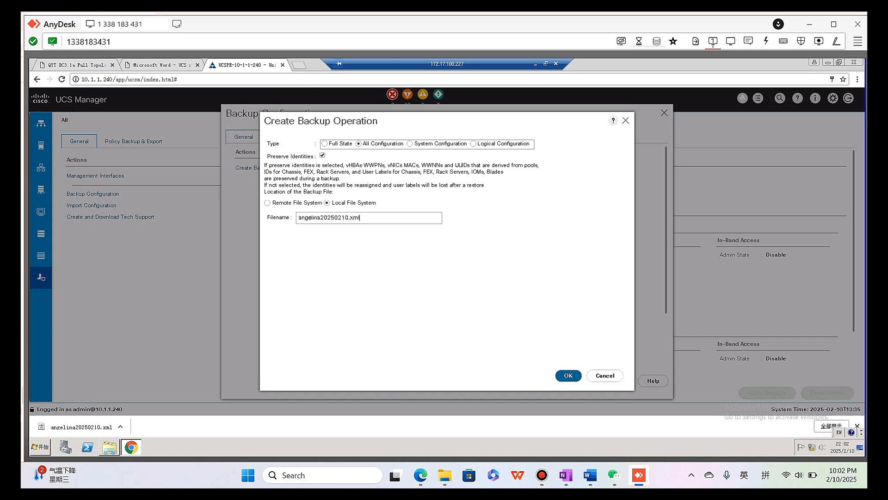
click(567, 376)
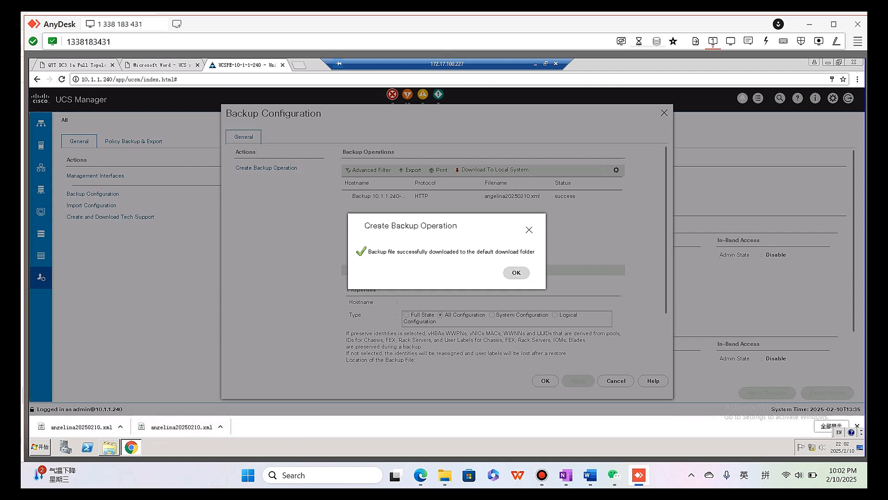
Acknowledge the download, close Backup Configuration, and show the downloaded XML in its folder
click(515, 272)
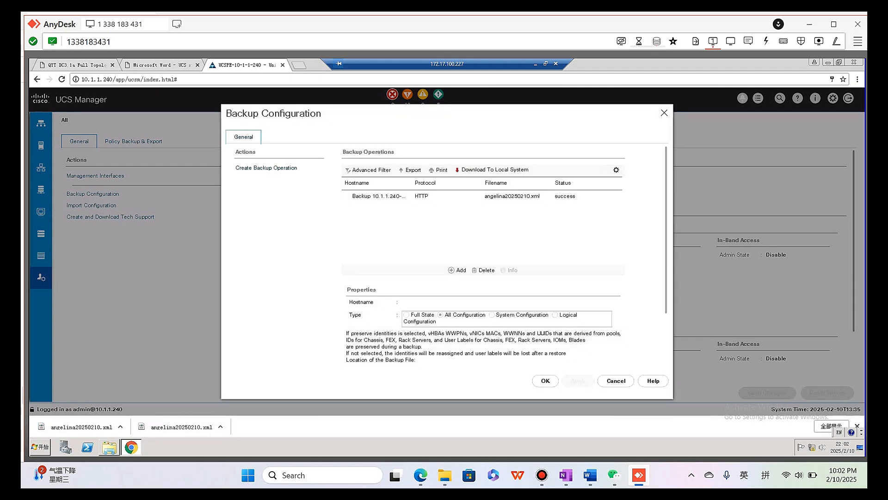
click(615, 380)
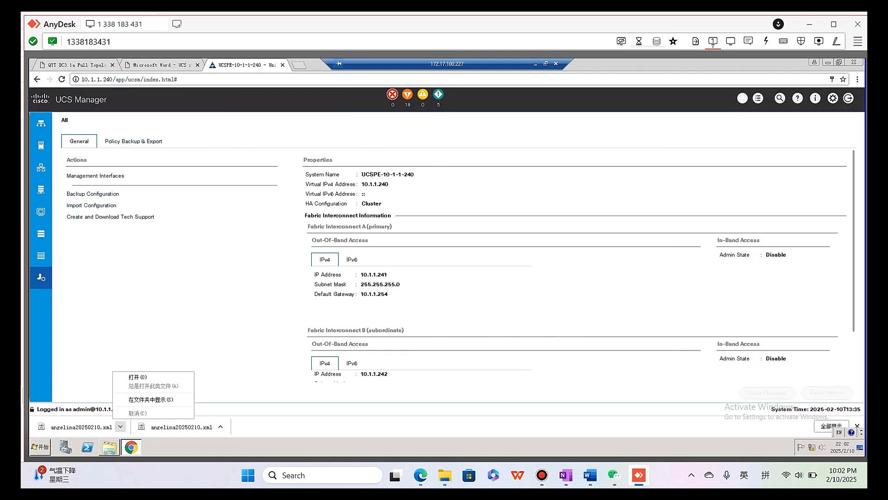
click(155, 400)
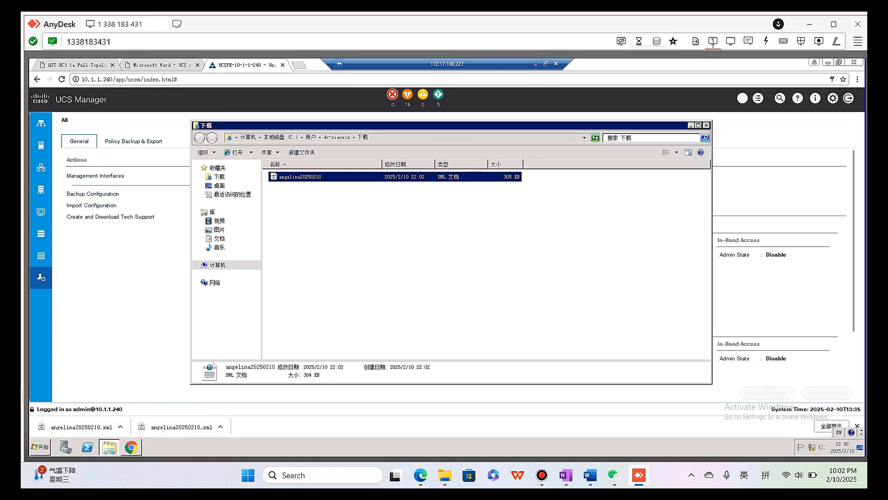
Cut the angelina20250210.xml backup file from the Downloads folder
right_click(299, 177)
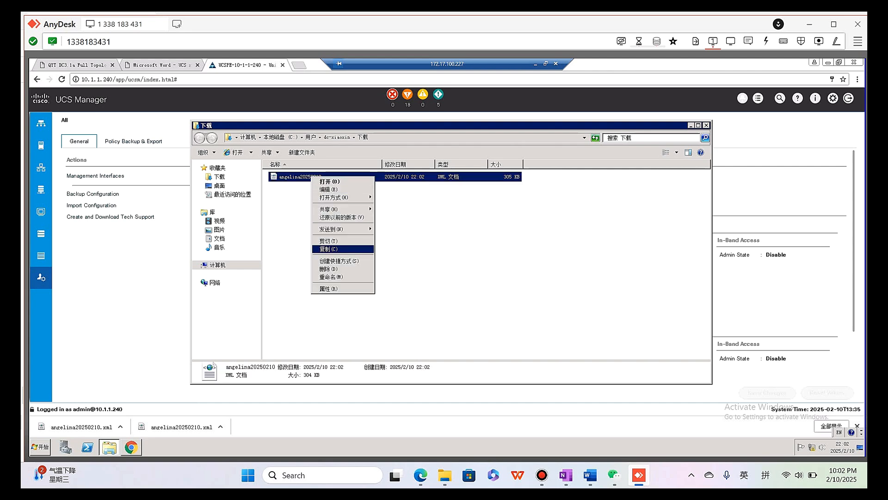
click(328, 249)
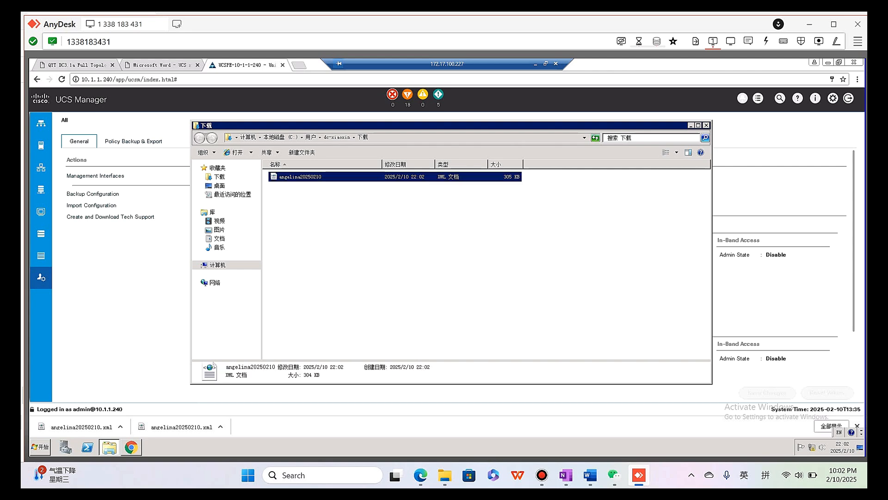
right_click(297, 175)
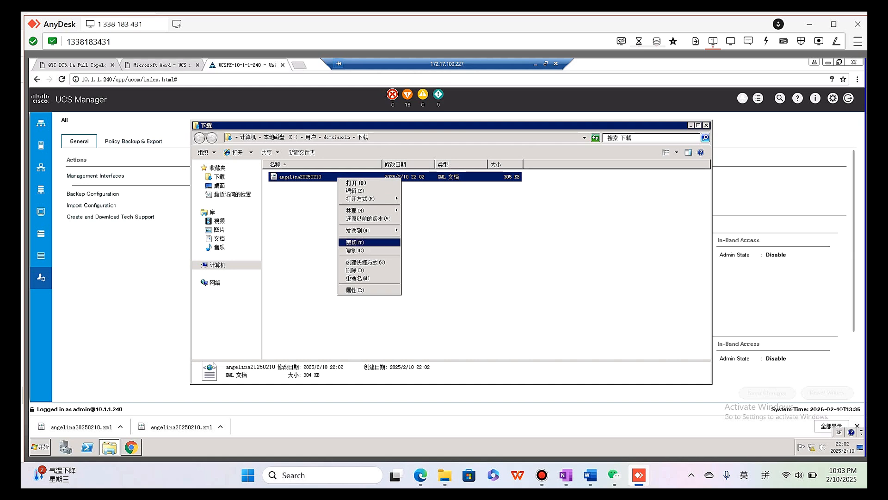
click(356, 241)
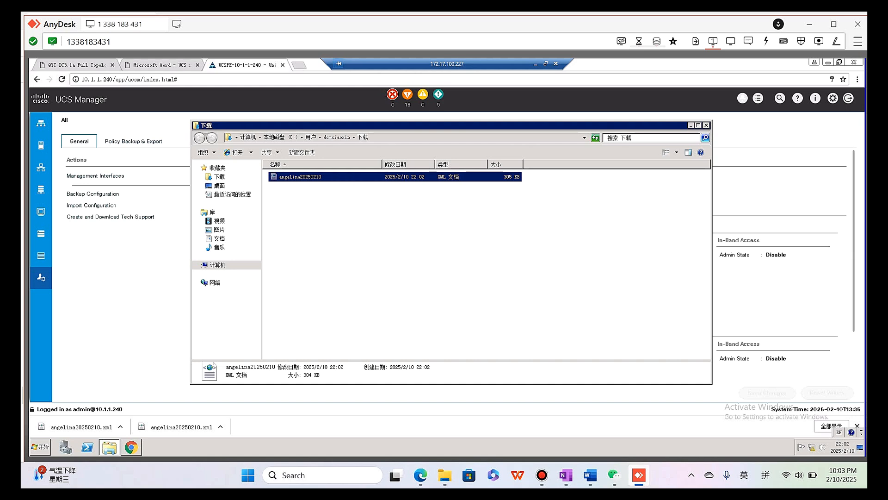
Paste the backup XML into the Desktop folder and close the Explorer window
click(219, 185)
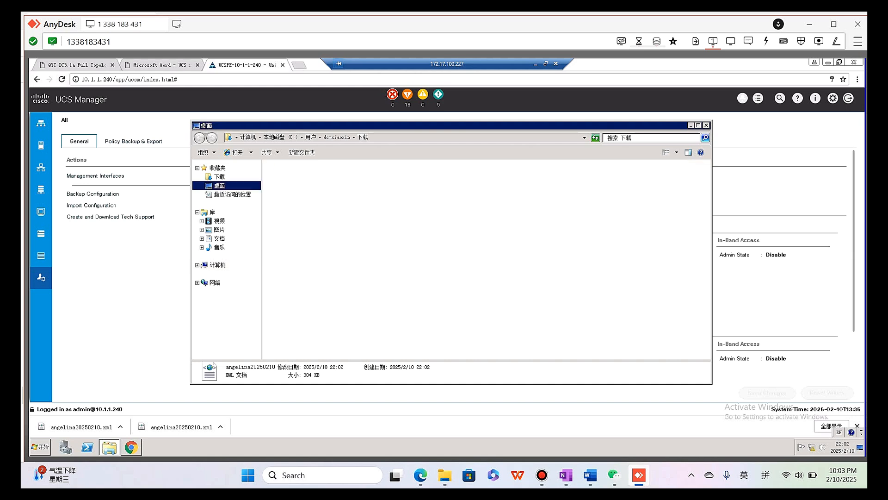
click(218, 185)
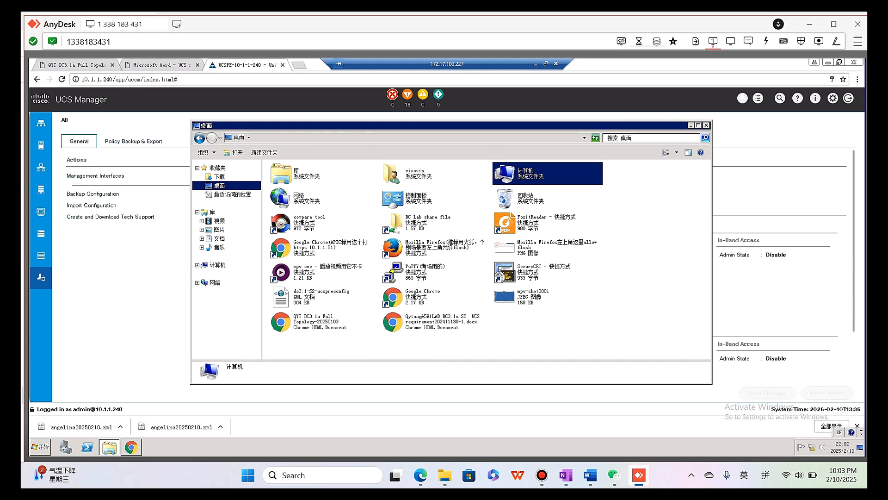
click(546, 321)
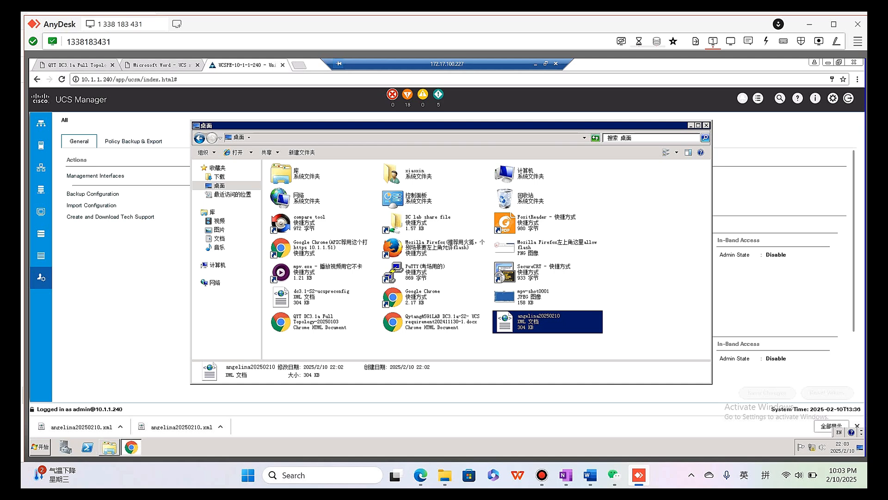
click(707, 124)
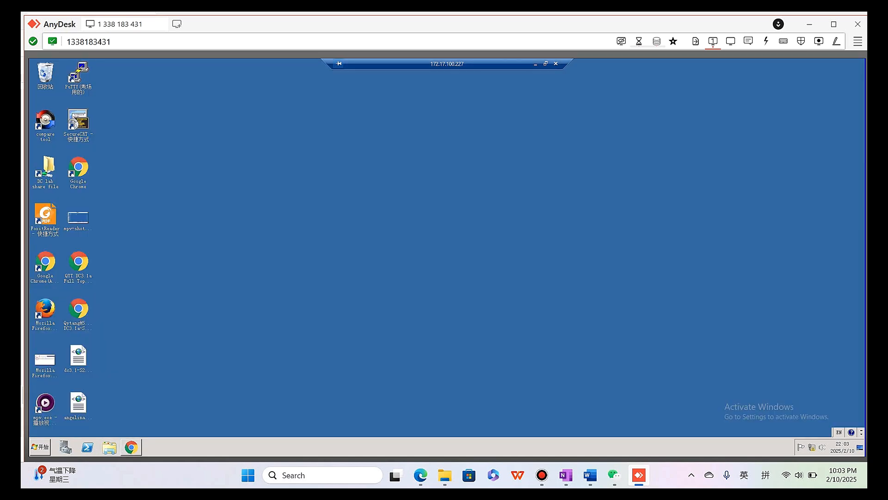
click(78, 404)
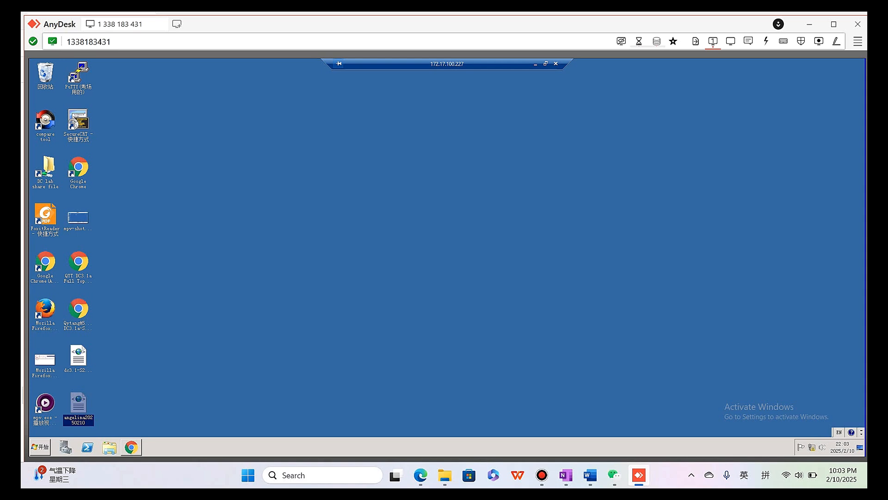
mouse_move(77, 403)
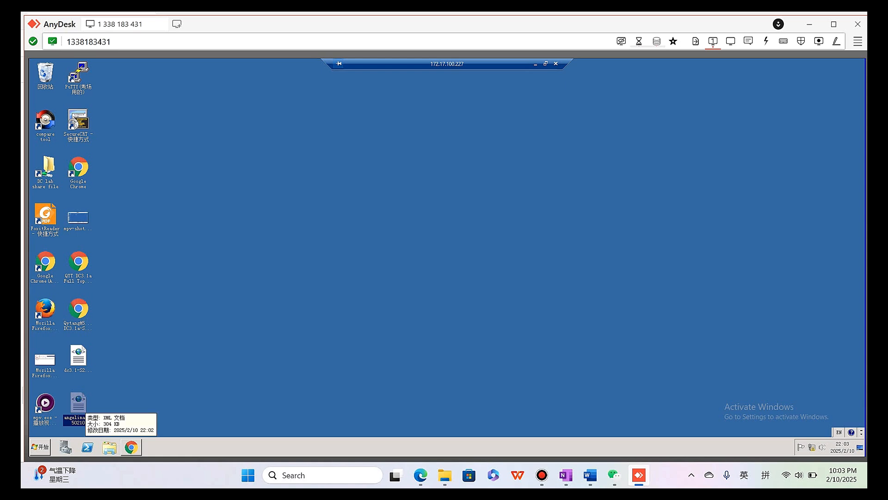